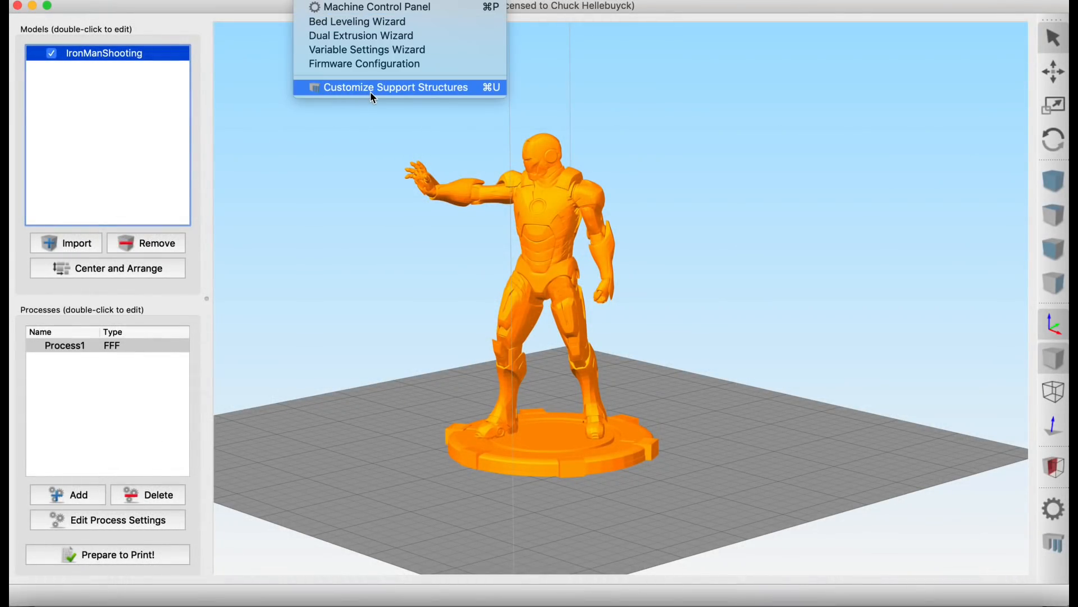
# Step: In Customize Support Structures, generate automatic supports, clear them all, and switch to manual placement
pyautogui.click(395, 88)
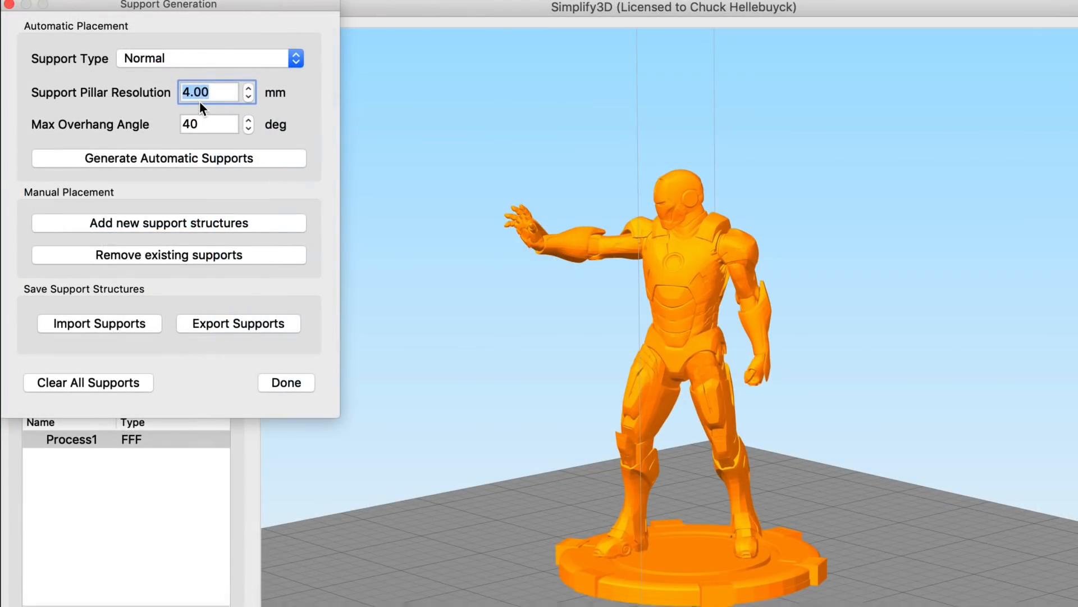
pyautogui.moveTo(199, 131)
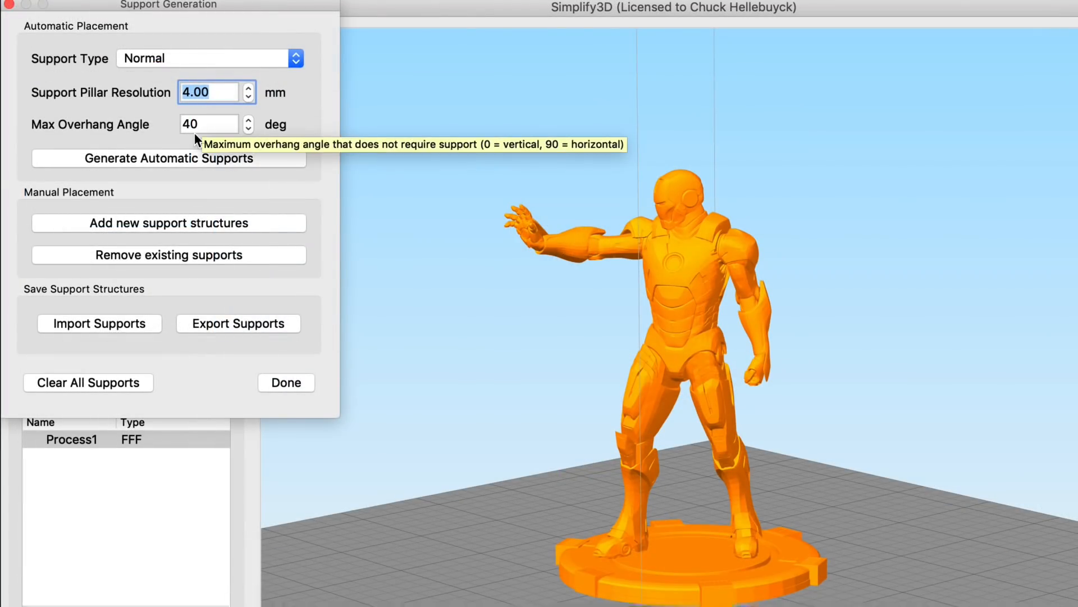
pyautogui.click(168, 159)
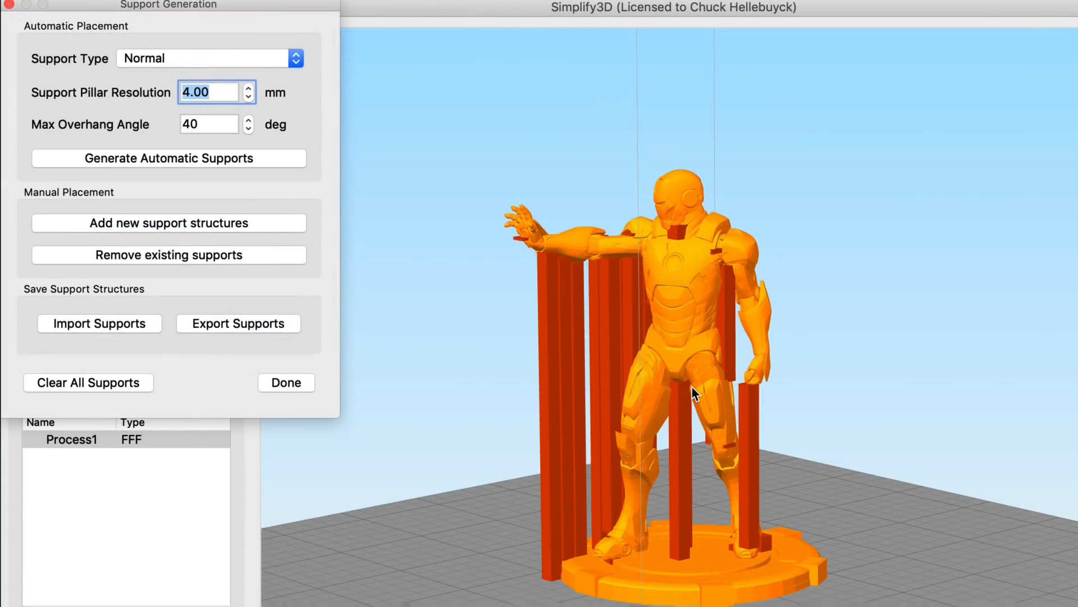
pyautogui.click(168, 254)
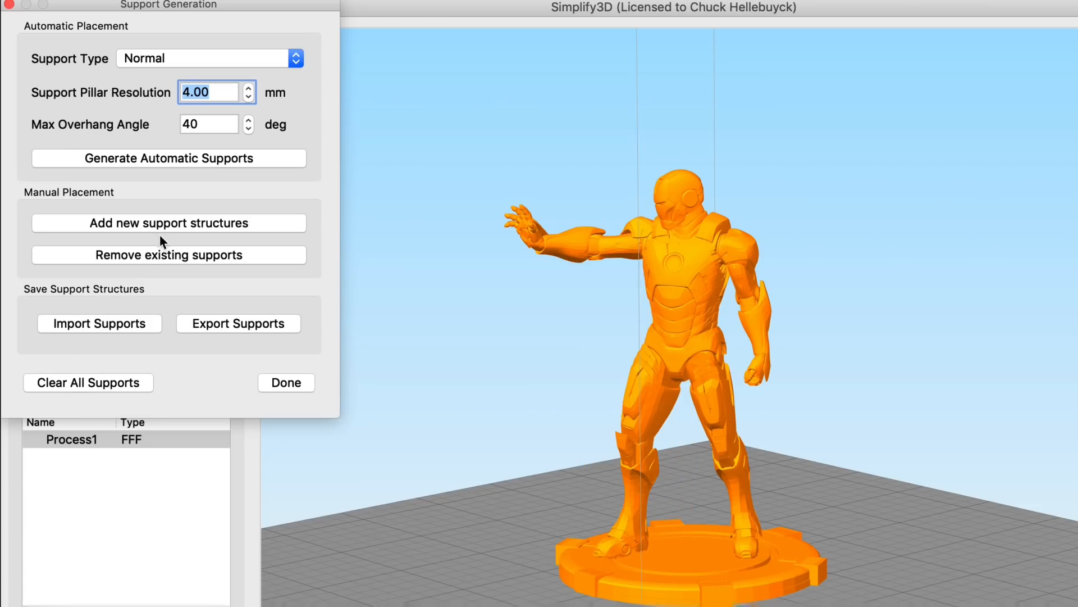
pyautogui.click(168, 223)
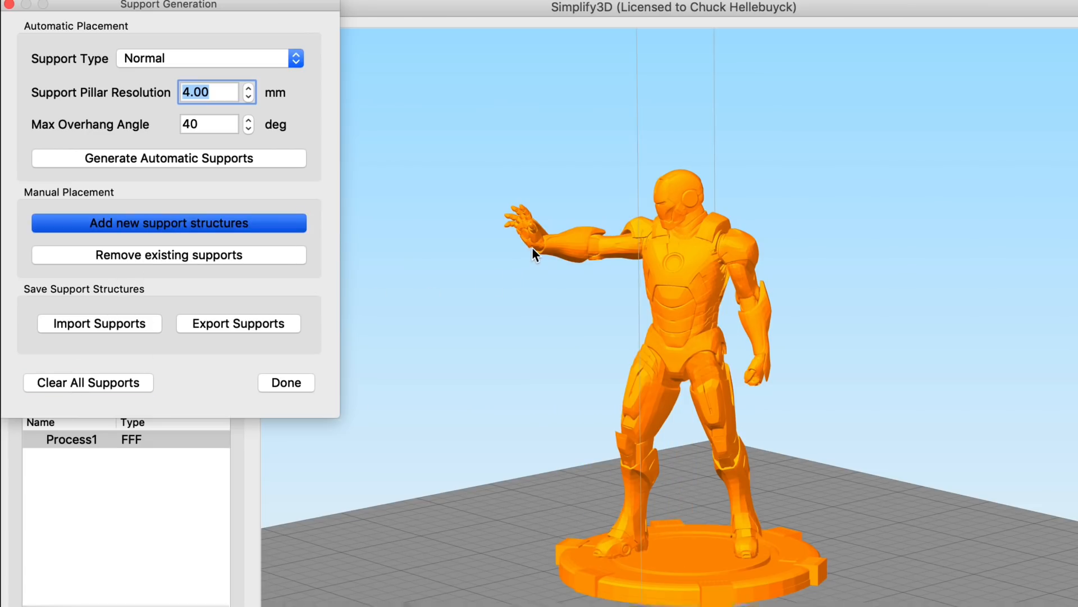
# Step: Place a support pillar under the outstretched hand, finish, and prepare the sliced print preview
pyautogui.click(535, 254)
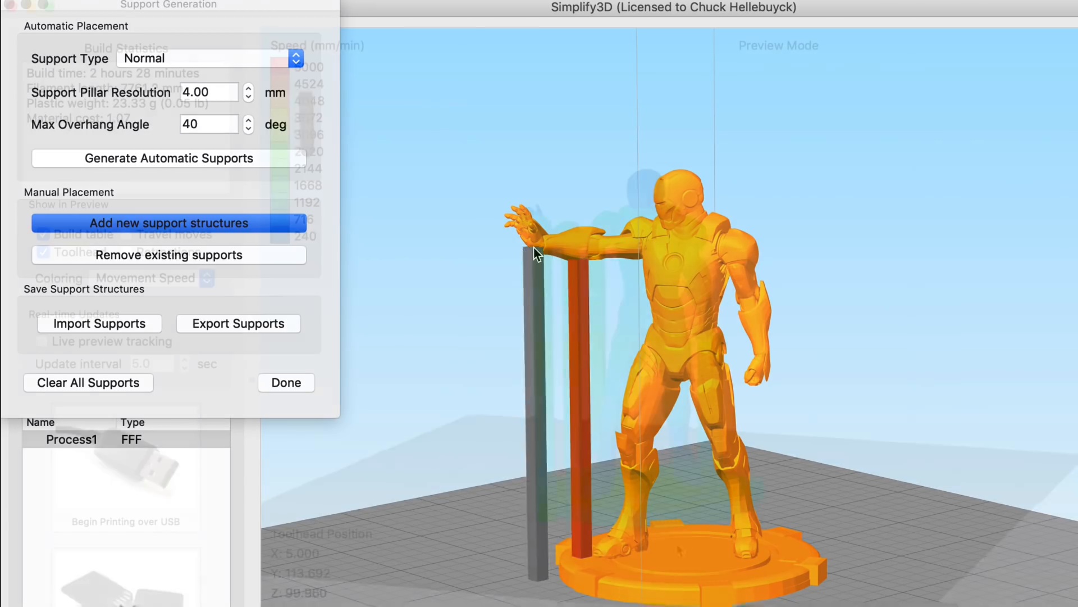
pyautogui.click(286, 382)
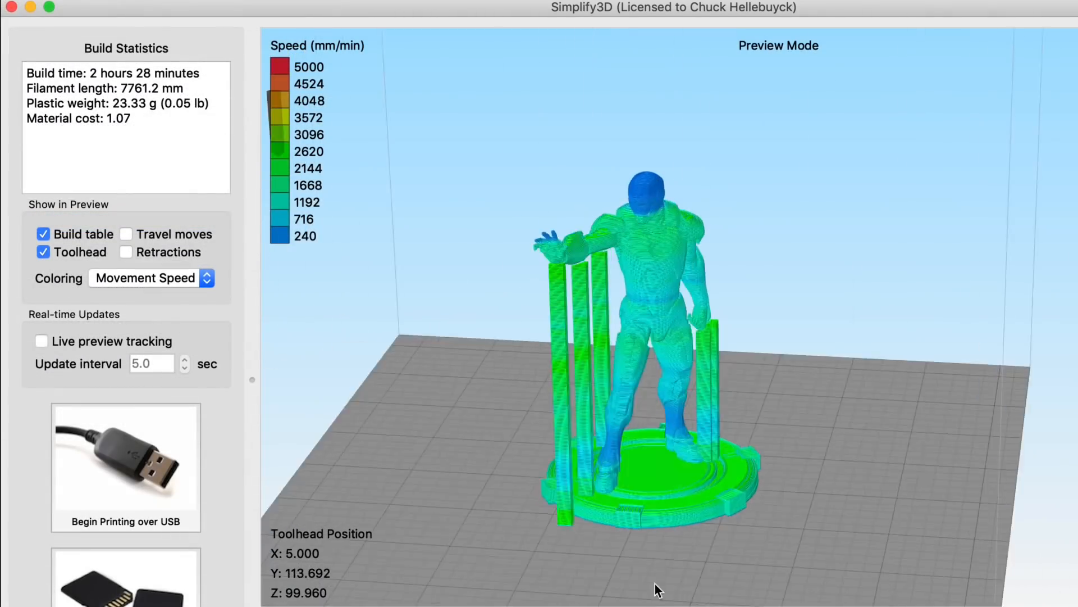
pyautogui.moveTo(653, 588); pyautogui.dragTo(410, 554)
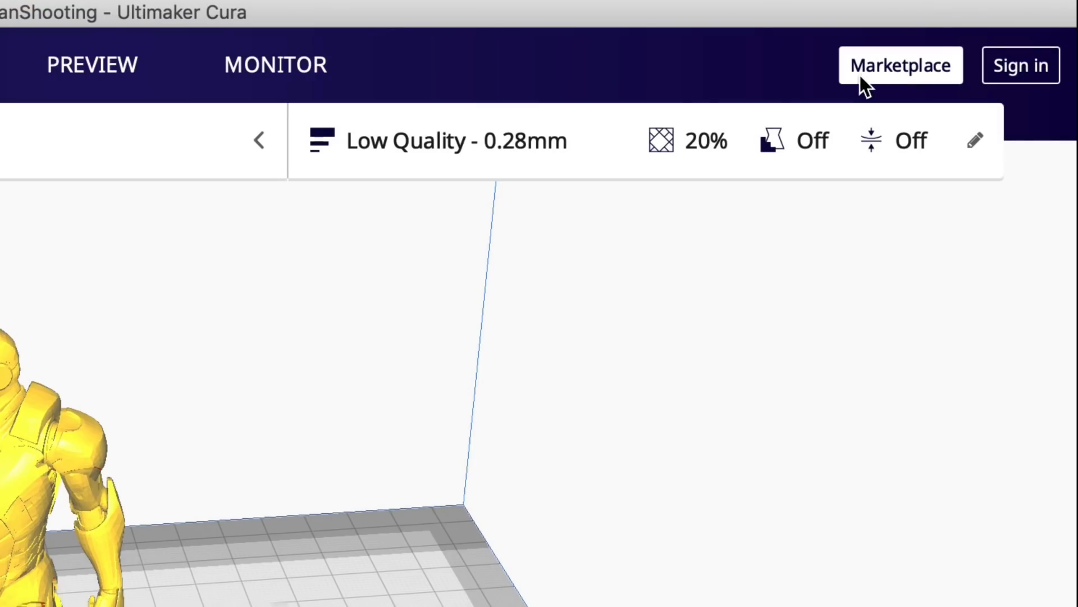
pyautogui.click(901, 65)
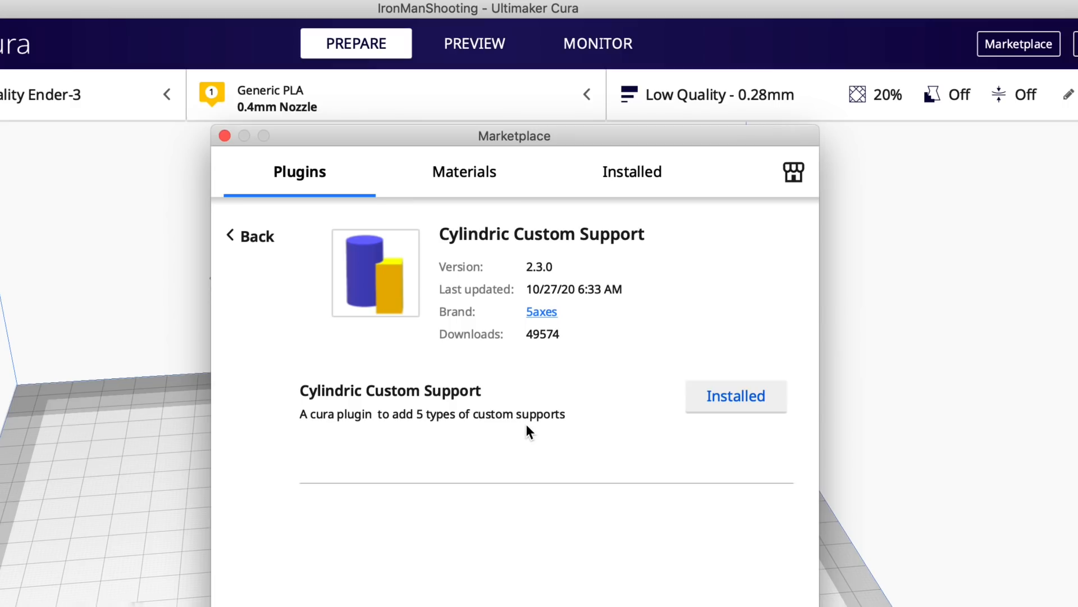
pyautogui.moveTo(709, 408)
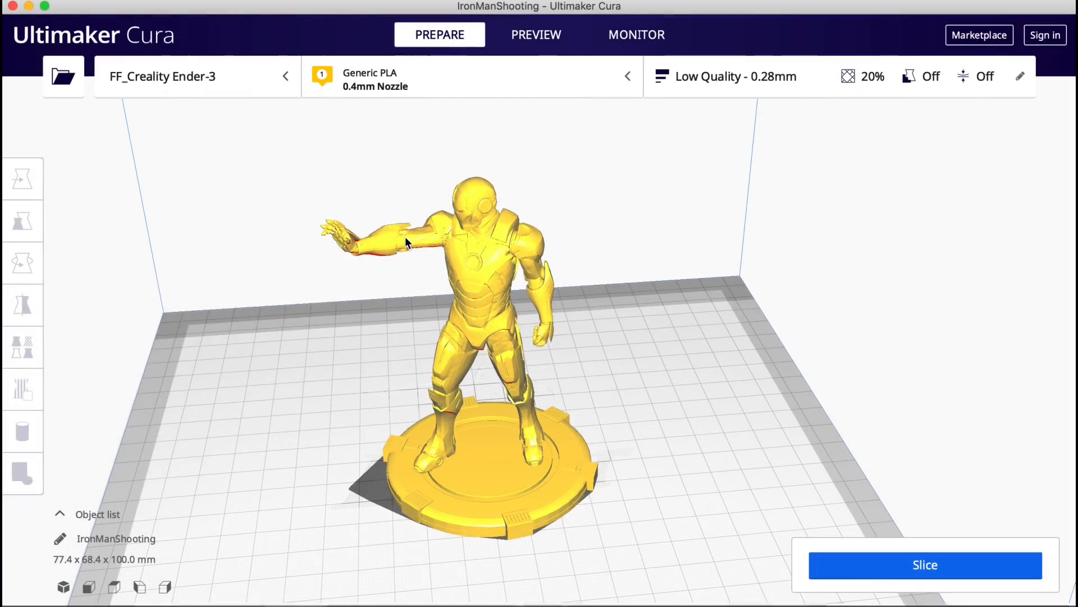
# Step: Select the figure and choose plain cylindrical custom supports, readying the size and angle fields for new values
pyautogui.click(22, 431)
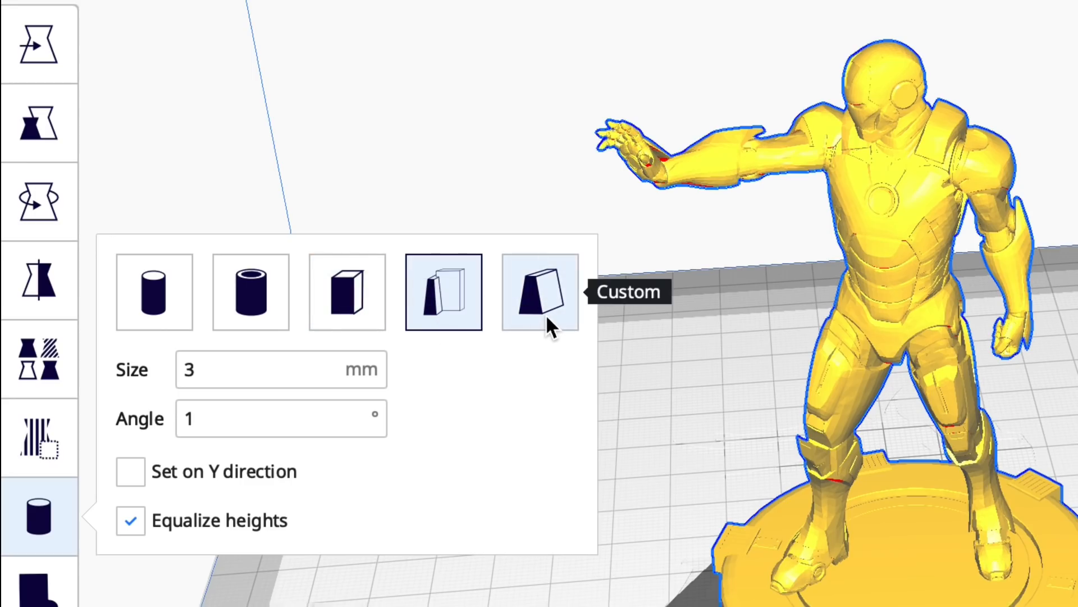
pyautogui.click(275, 370)
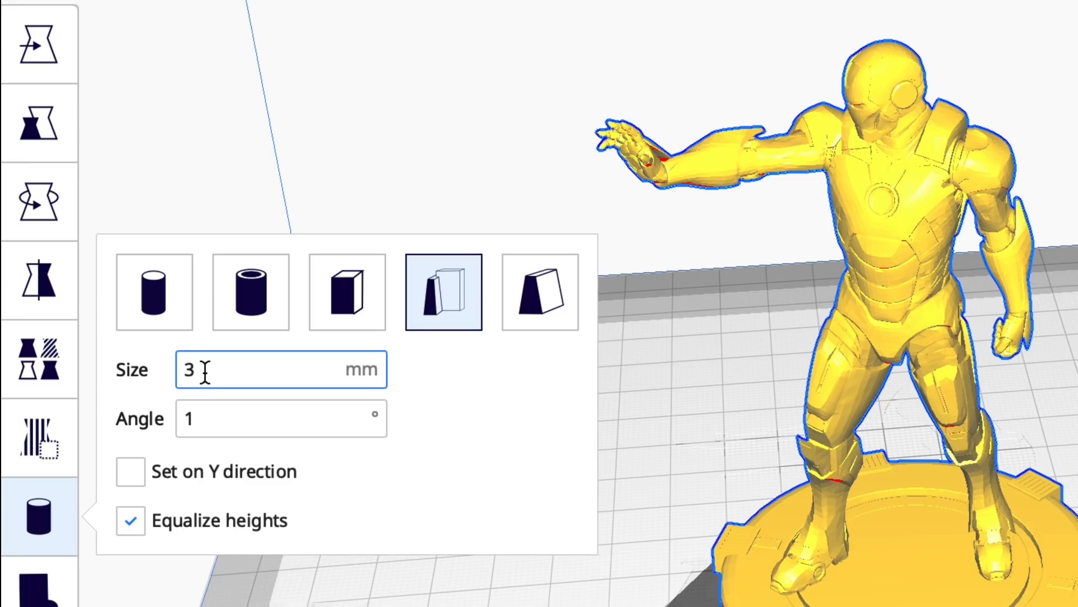
pyautogui.click(281, 418)
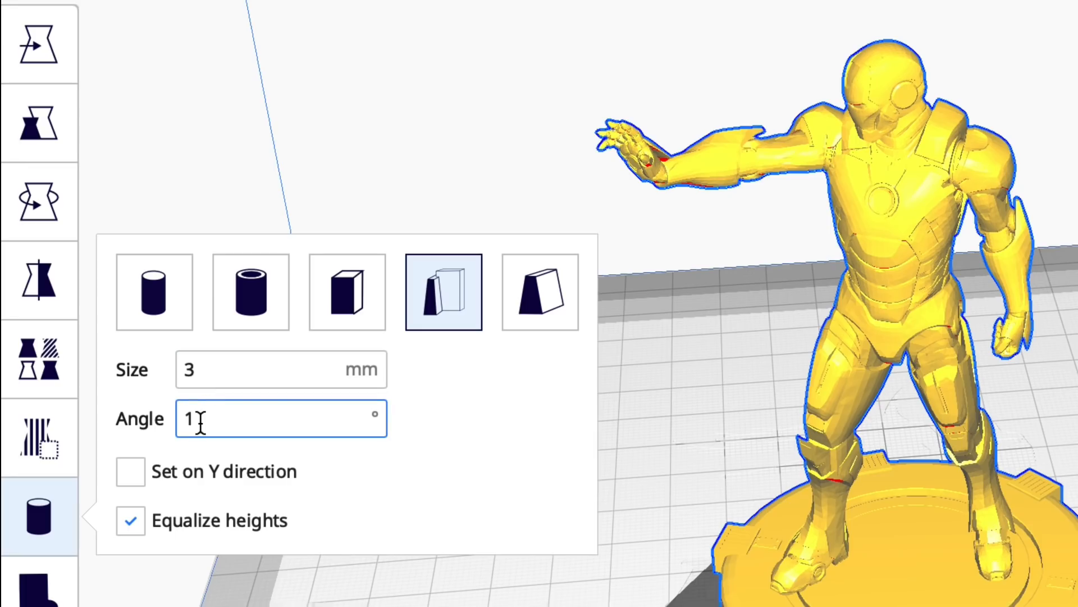
pyautogui.click(154, 291)
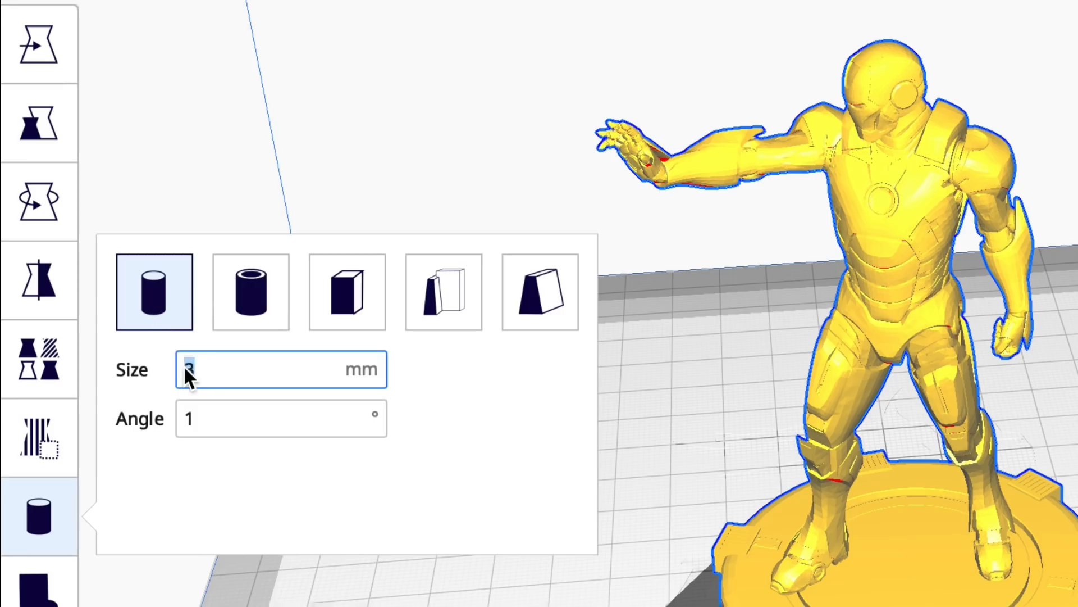
pyautogui.click(281, 418)
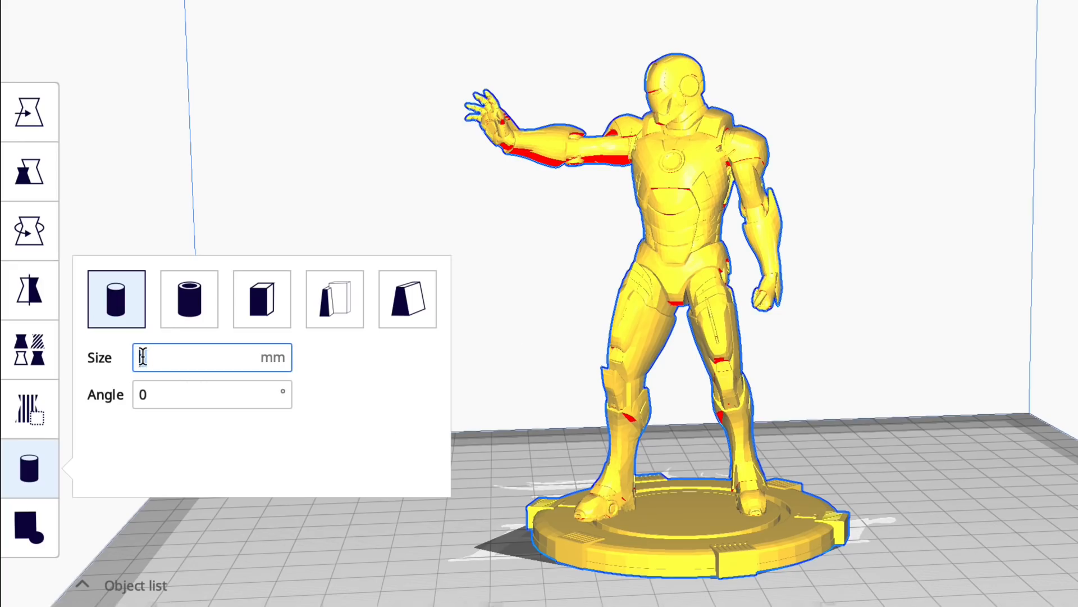
# Step: Set cylinder support size 2 and angle 1, add pillars under the hand, then choose the cube support type
pyautogui.write('2')
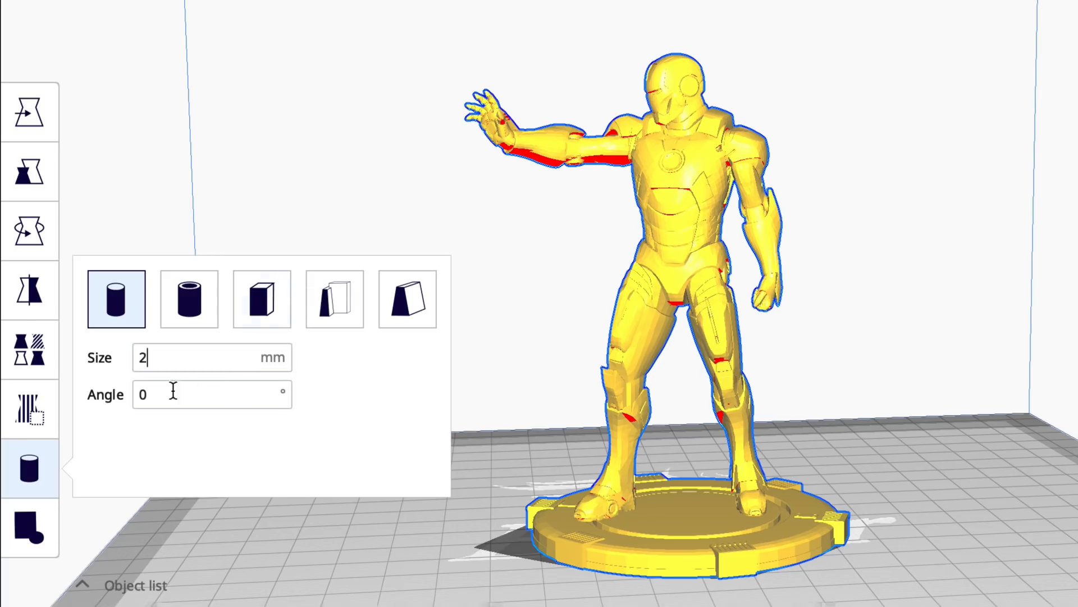
pyautogui.write('1')
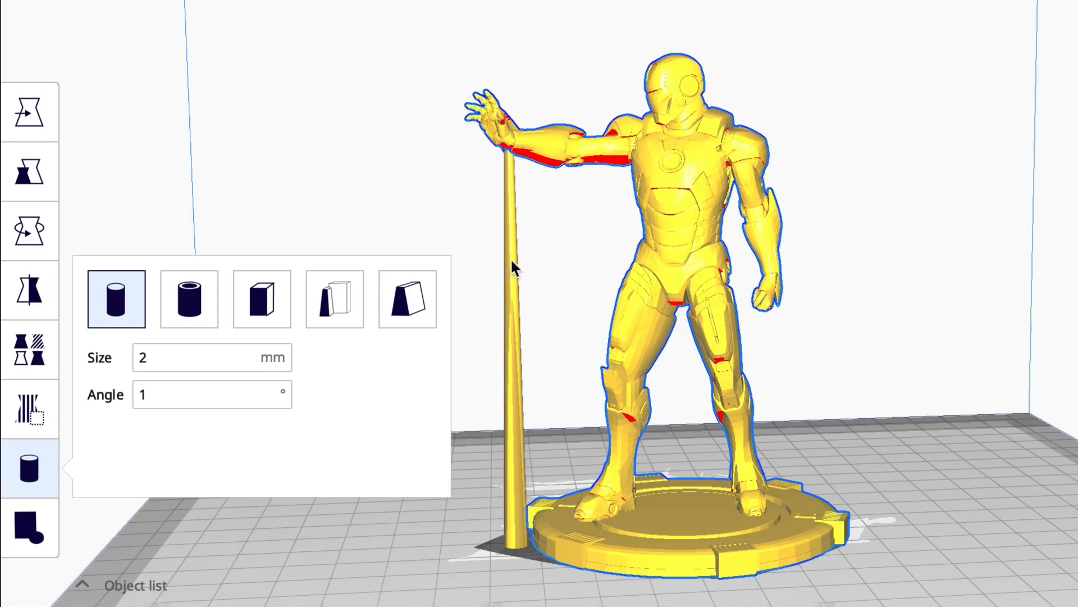
pyautogui.click(211, 395)
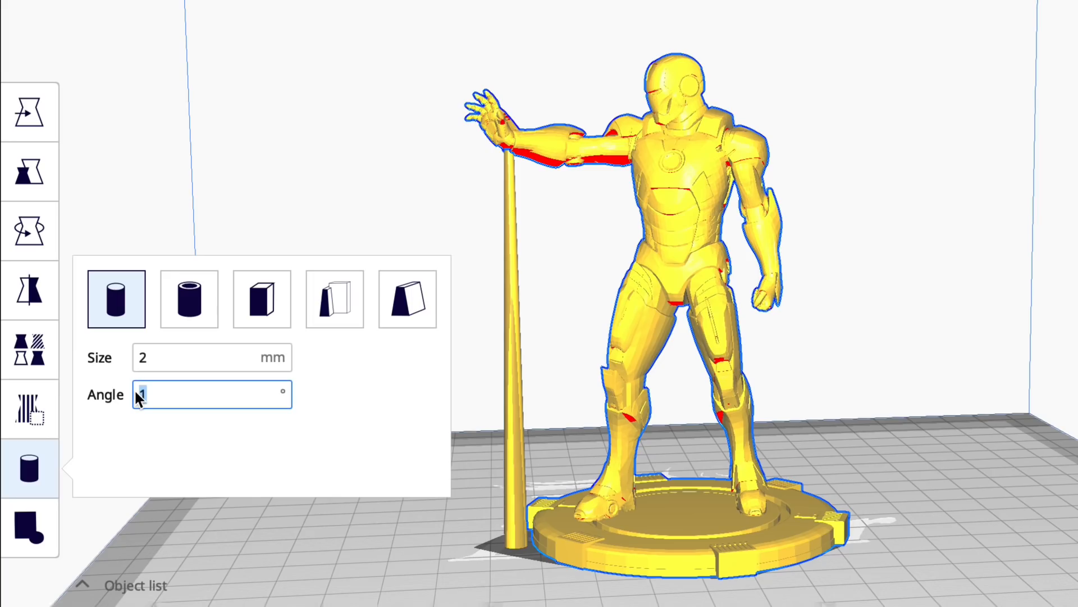
pyautogui.write('3')
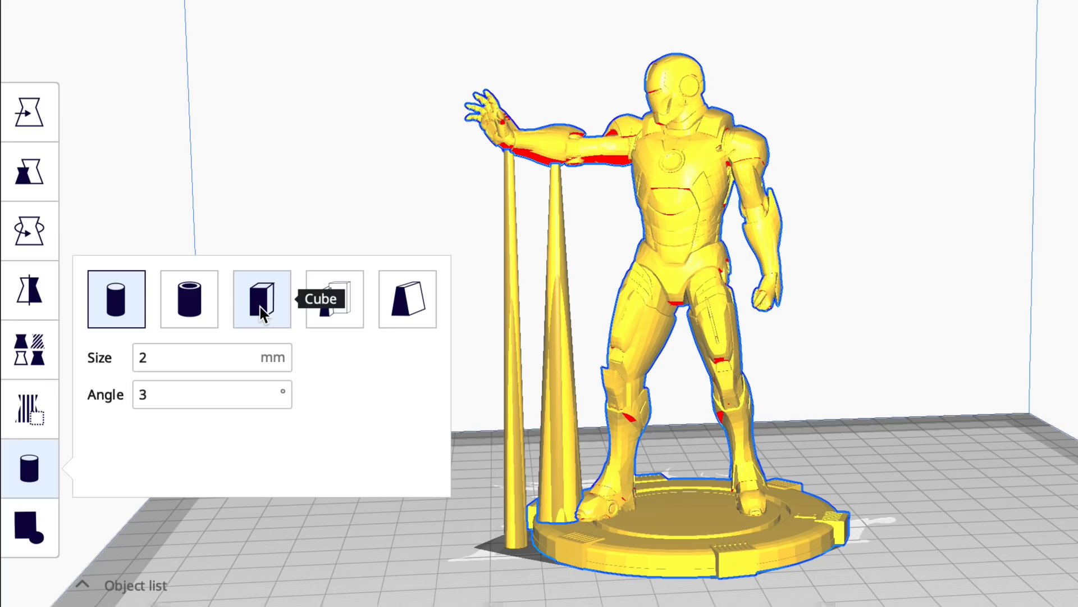
pyautogui.click(261, 298)
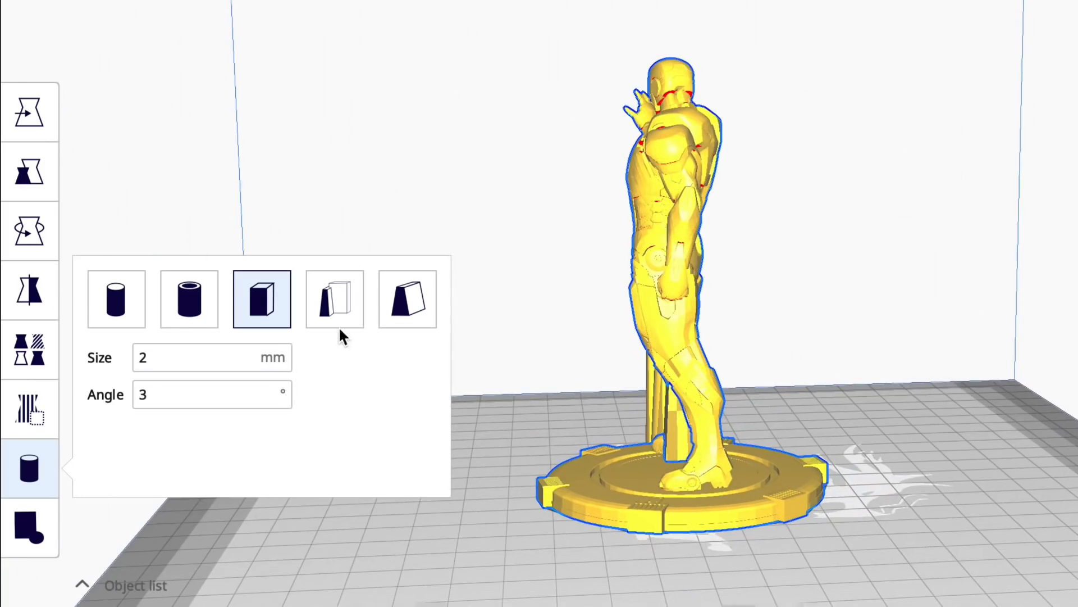
# Step: Switch to 3 mm abutment supports and place them under the hand and fist, orbiting to check
pyautogui.click(334, 298)
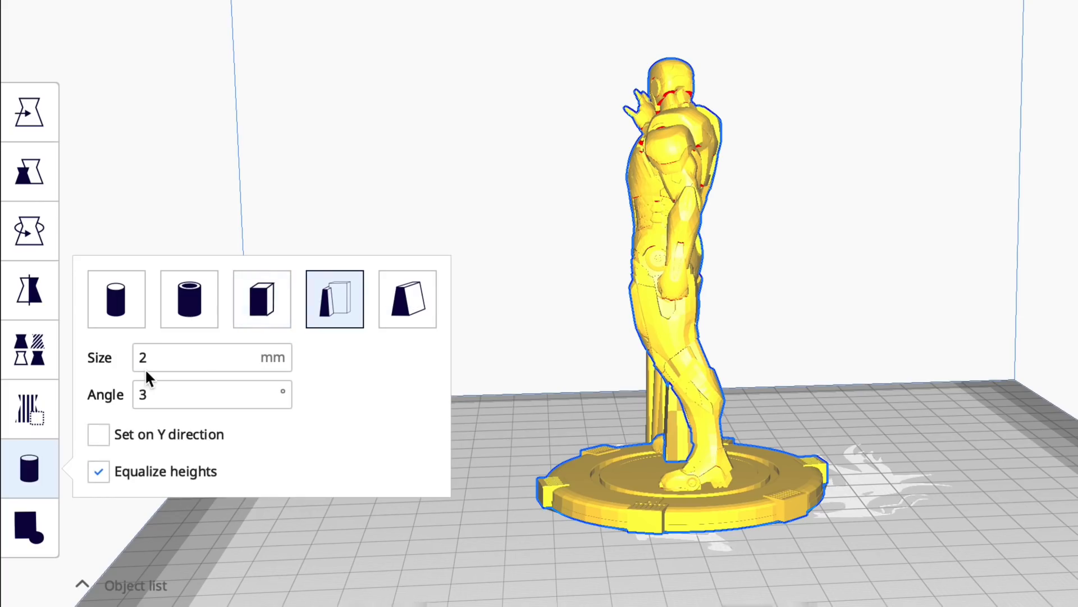
pyautogui.moveTo(679, 307)
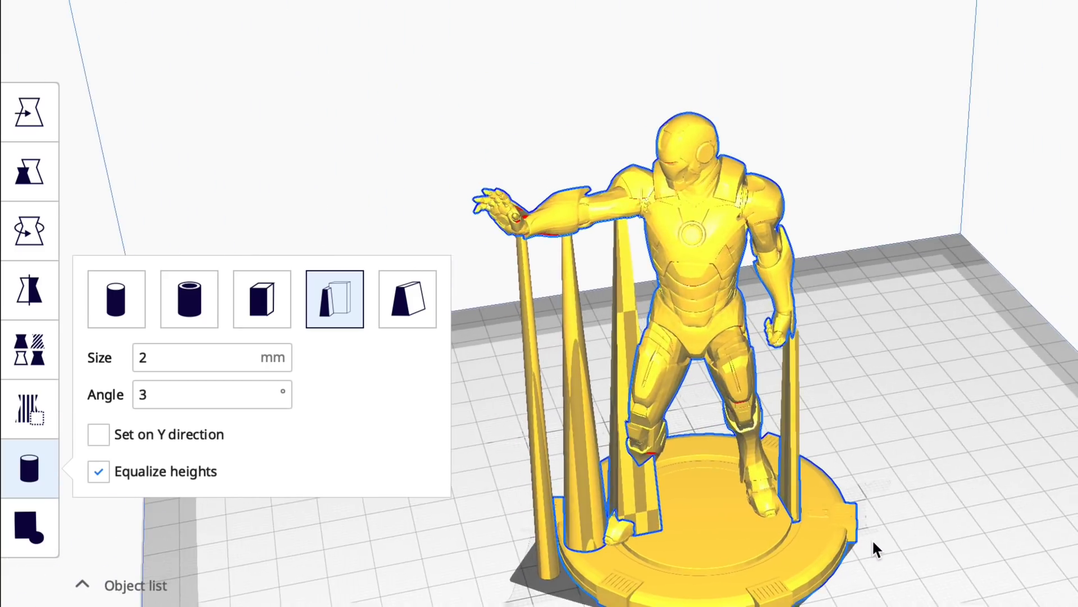
pyautogui.write('3')
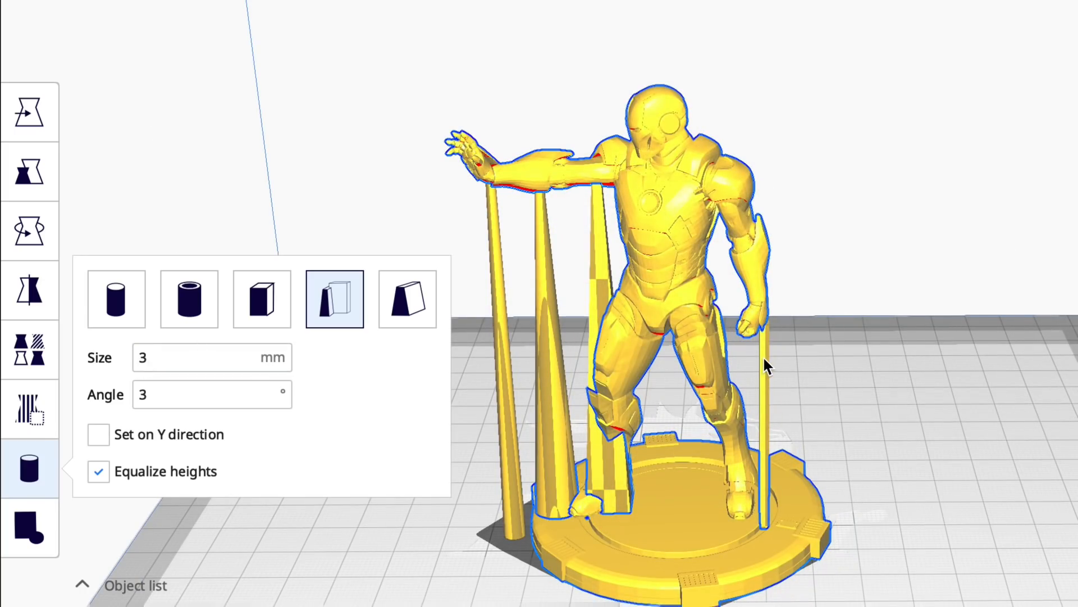
pyautogui.click(763, 364)
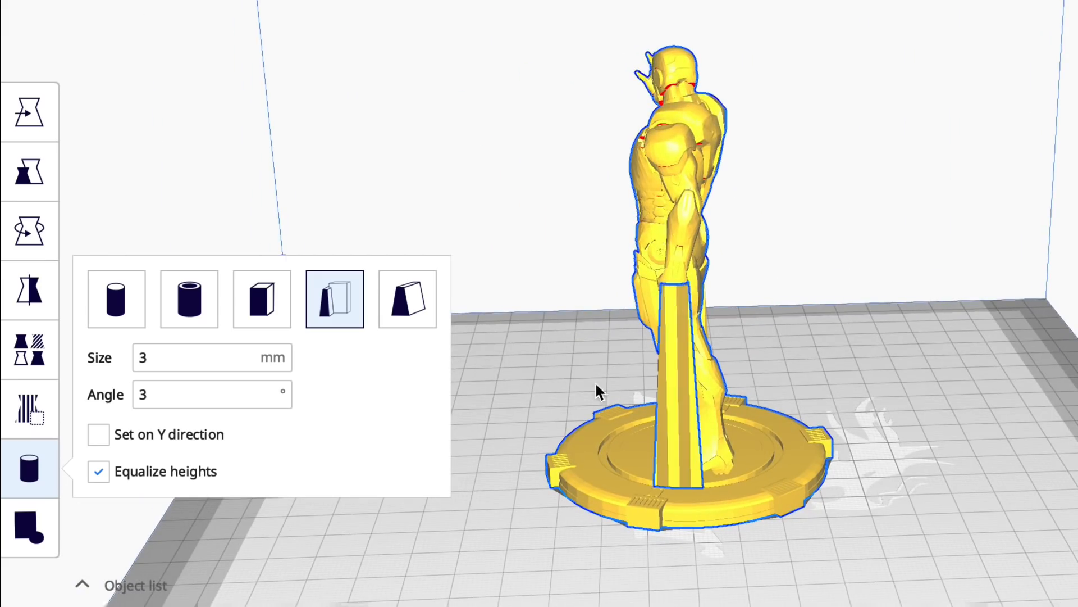
pyautogui.moveTo(598, 392); pyautogui.dragTo(756, 447)
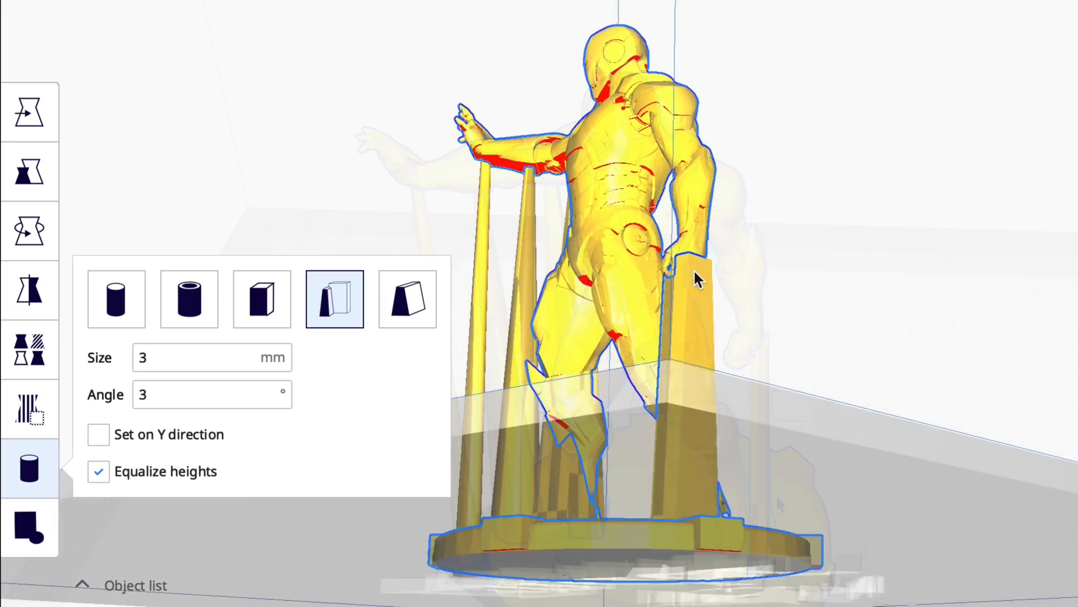
pyautogui.moveTo(695, 278); pyautogui.dragTo(818, 444)
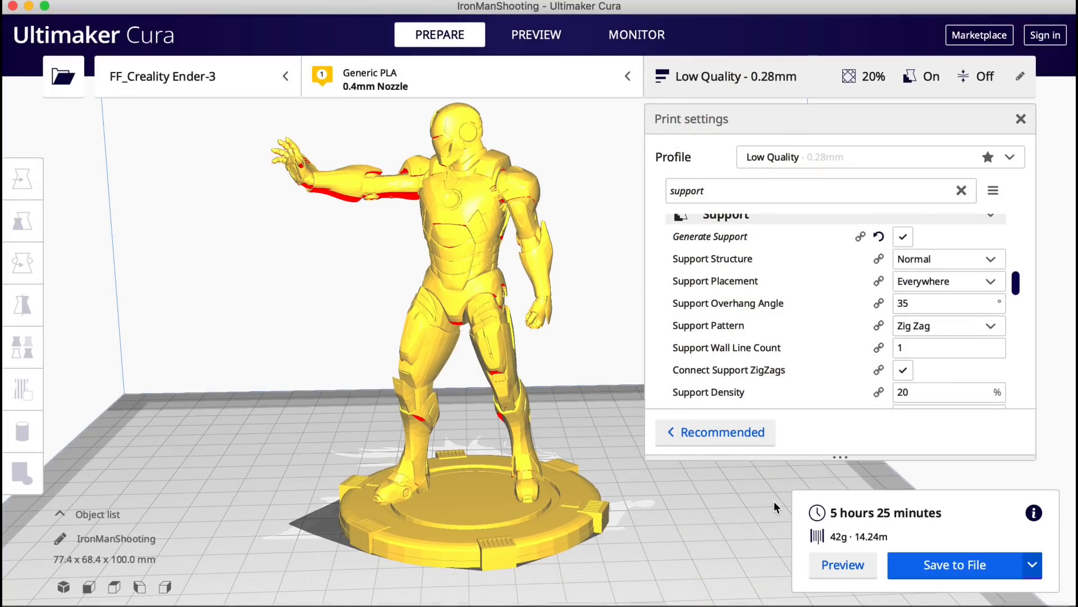
pyautogui.moveTo(878, 527)
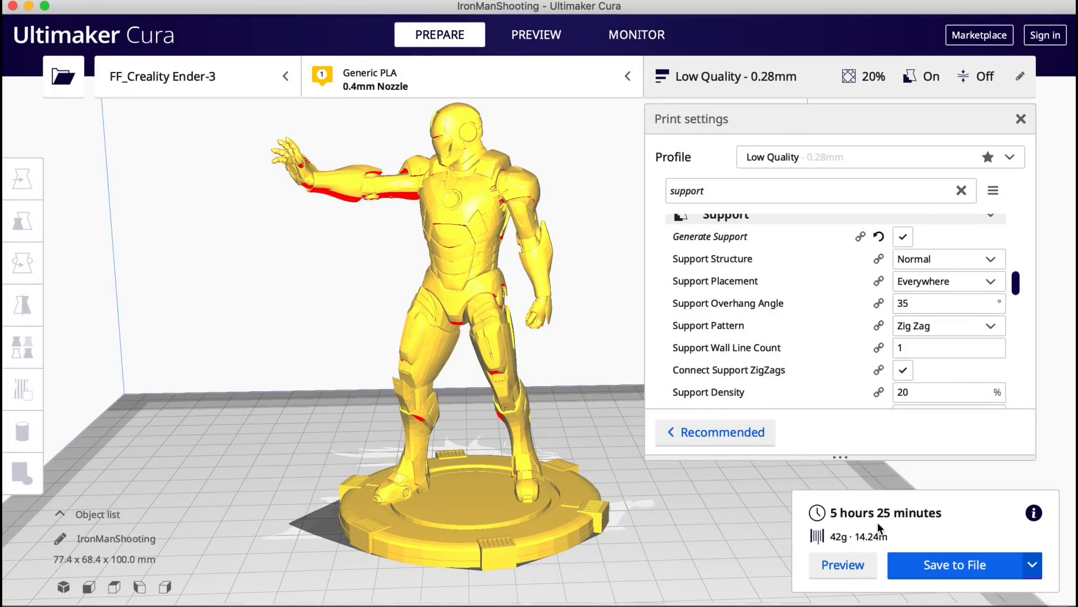
# Step: Preview the sliced layers with automatic supports and orbit around the figure
pyautogui.click(536, 34)
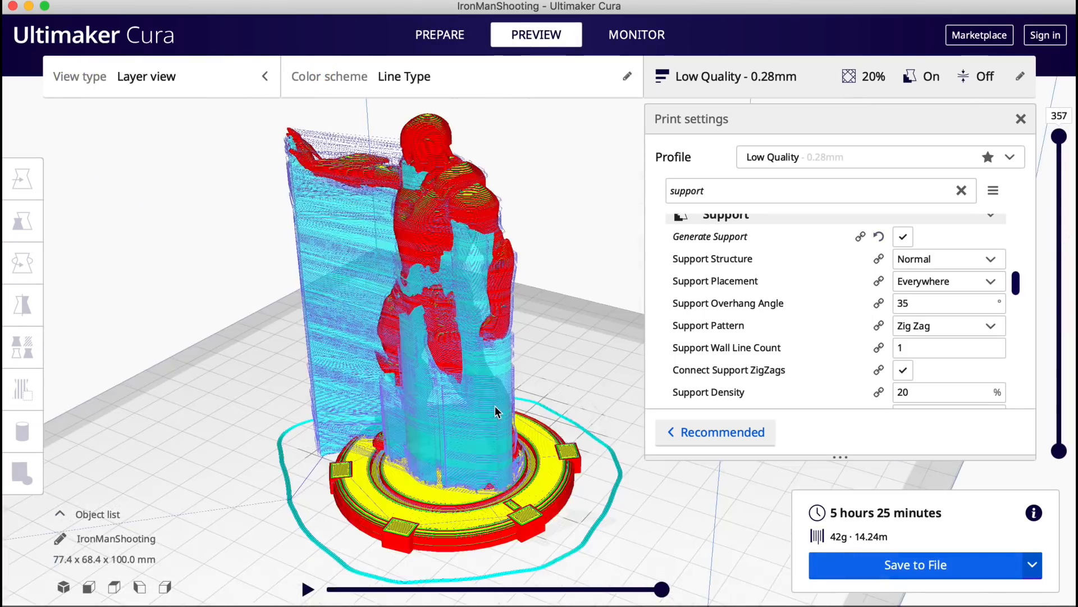
pyautogui.moveTo(496, 413); pyautogui.dragTo(248, 344)
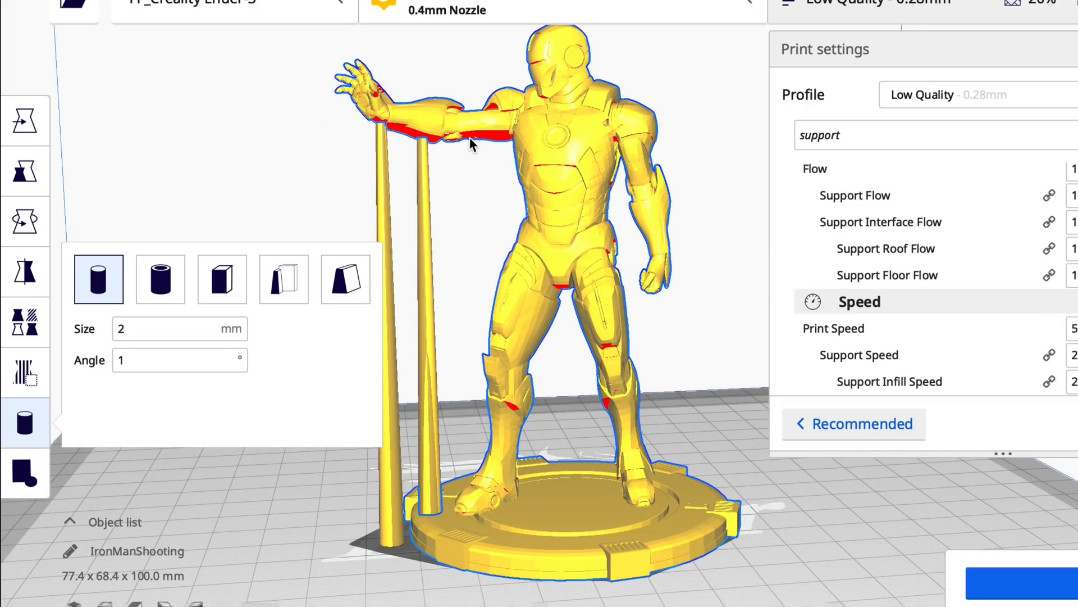
# Step: Add a cylinder pillar under the arm, then an abutment support beneath the figure
pyautogui.click(488, 141)
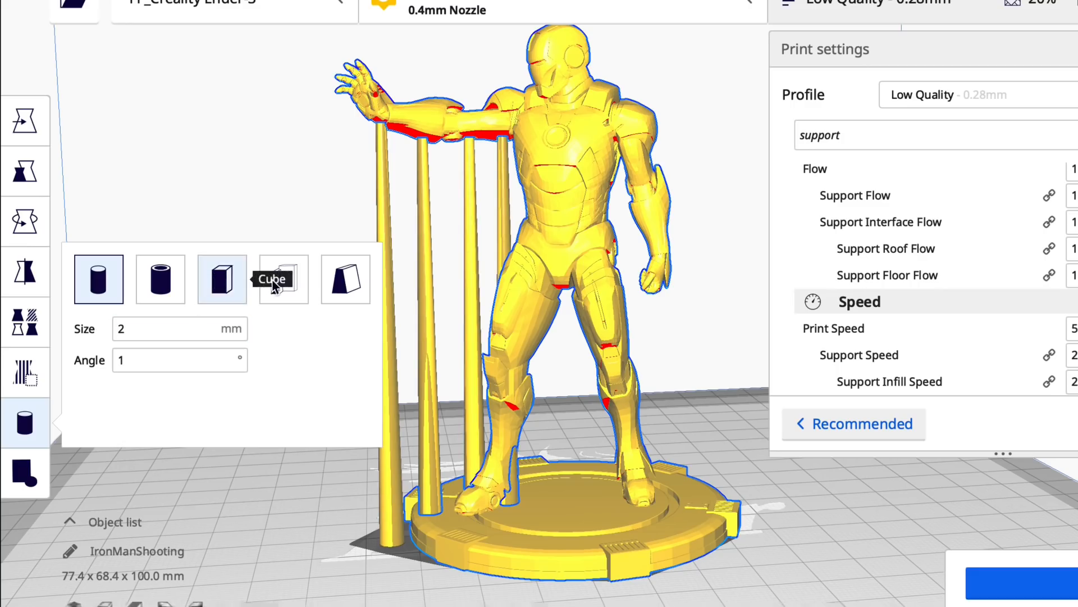
pyautogui.click(283, 278)
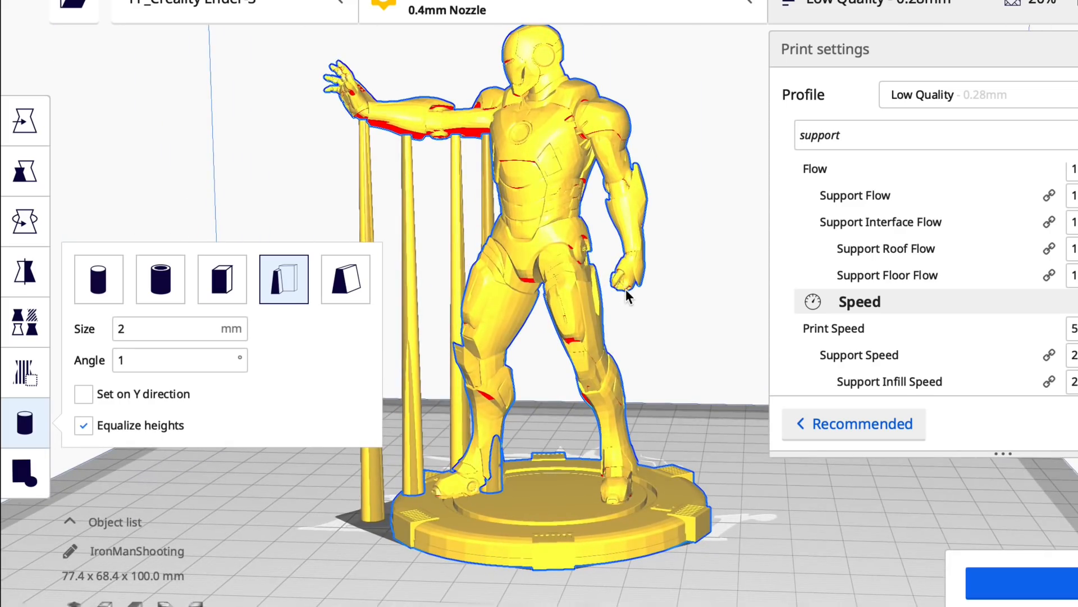
pyautogui.click(627, 288)
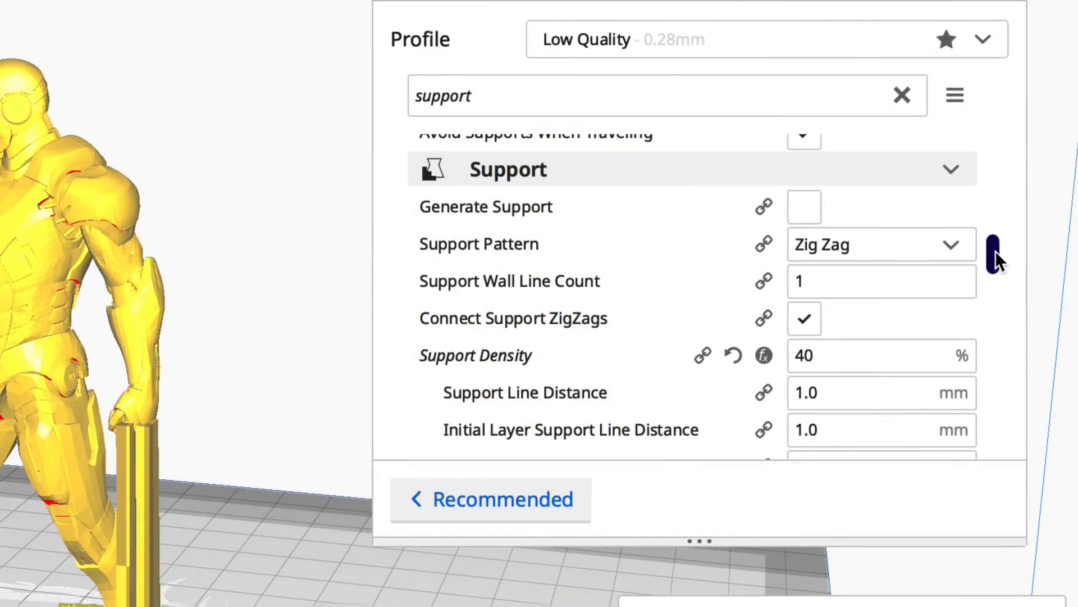
# Step: Scroll down the Print settings list toward the support options
pyautogui.scroll(-3)
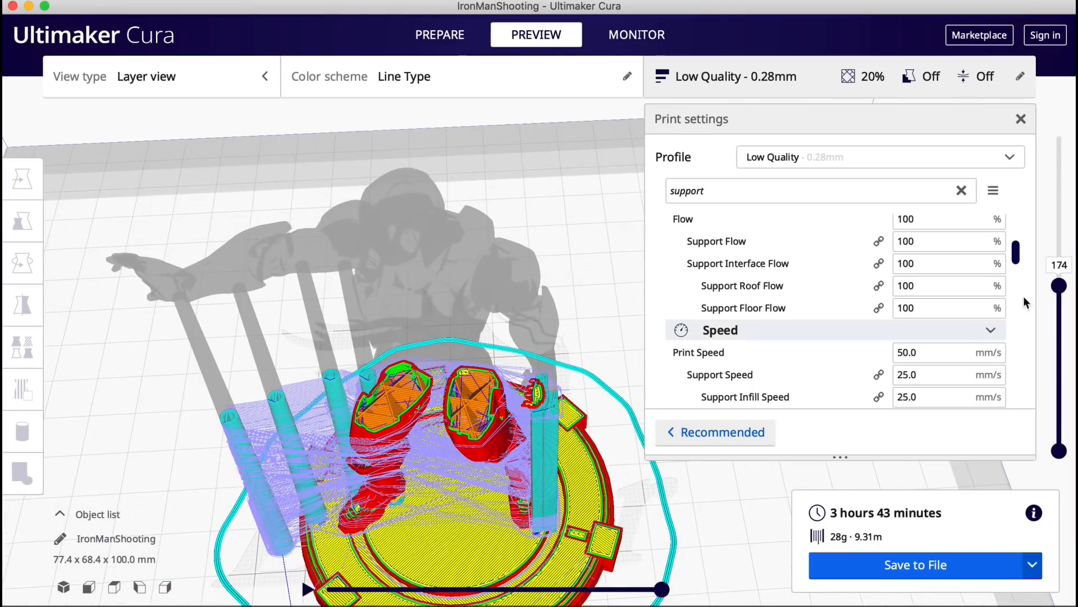
# Step: Drag the layer slider from layer 174 up to the top layer 357
pyautogui.moveTo(1057, 282); pyautogui.dragTo(1057, 218)
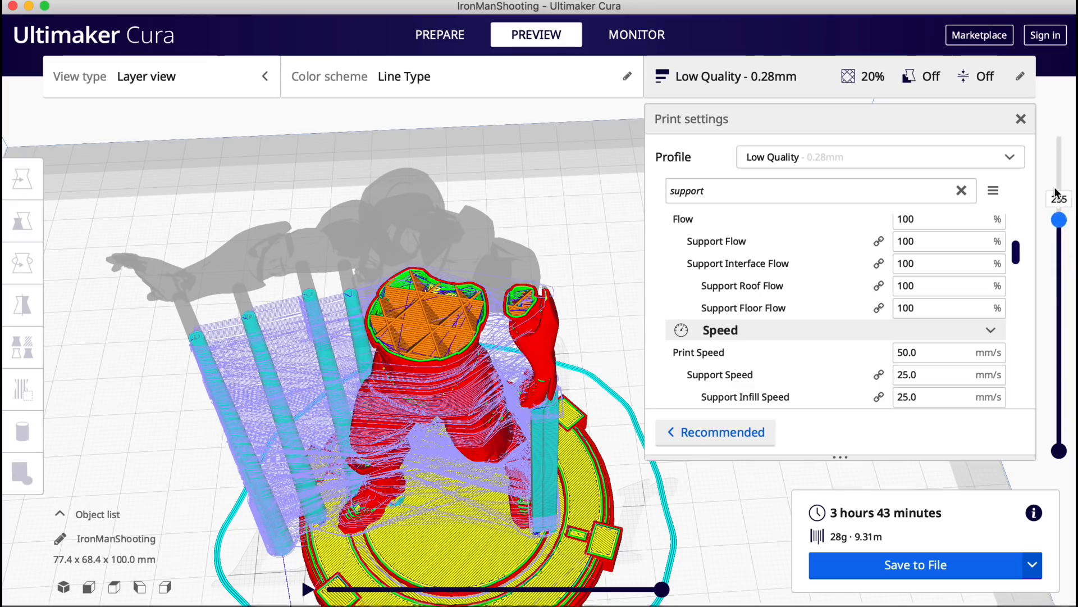
pyautogui.moveTo(1058, 220); pyautogui.dragTo(1058, 200)
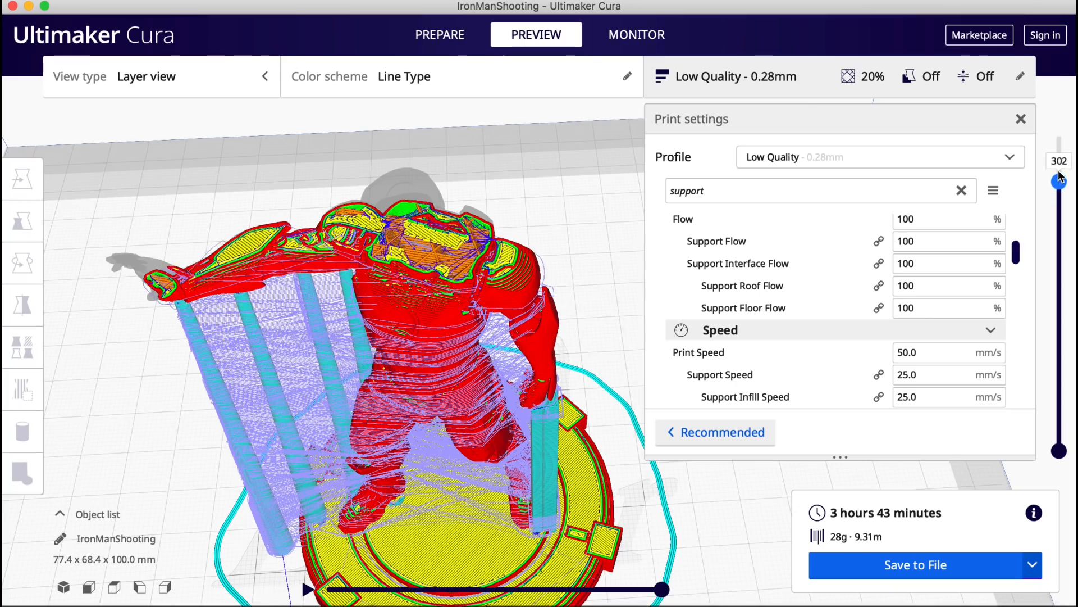
pyautogui.moveTo(1059, 177); pyautogui.dragTo(1060, 133)
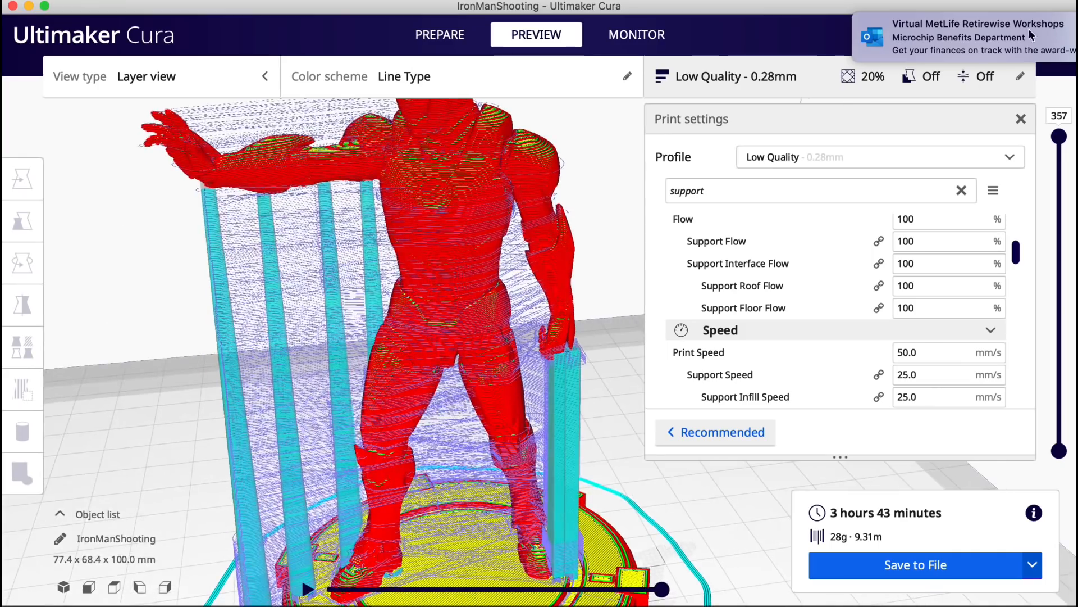
# Step: Dismiss the pop-up notification over the preview
pyautogui.click(439, 35)
pyautogui.write('2')
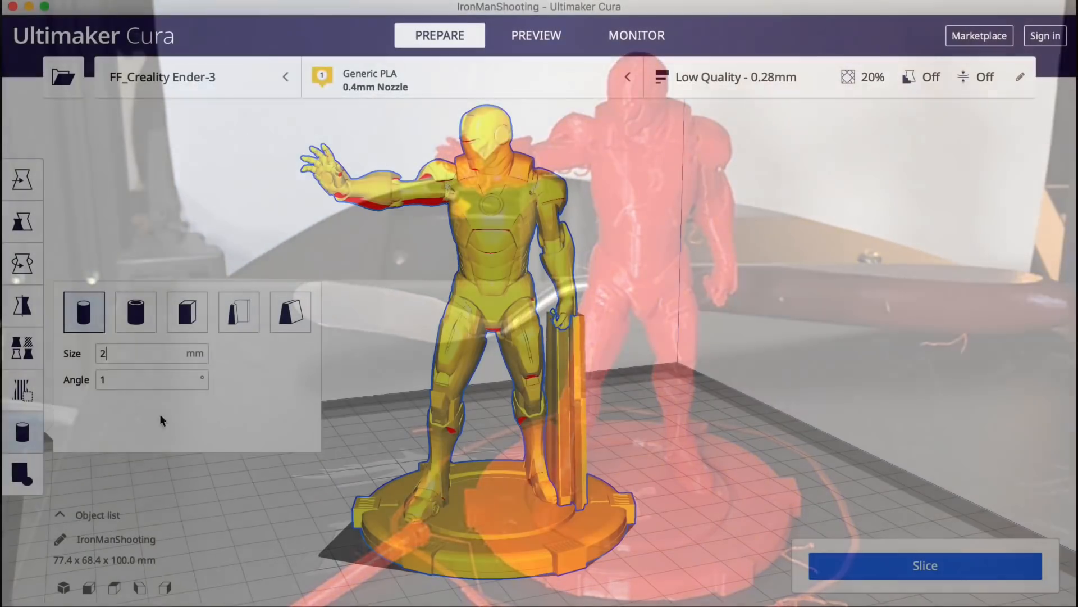